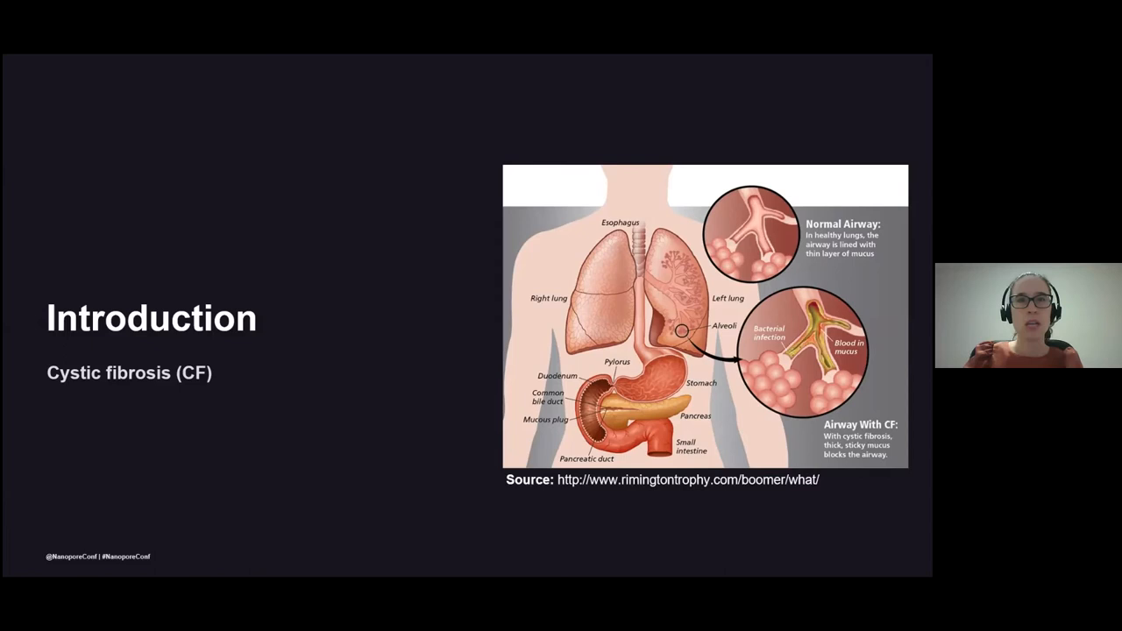
key("Right")
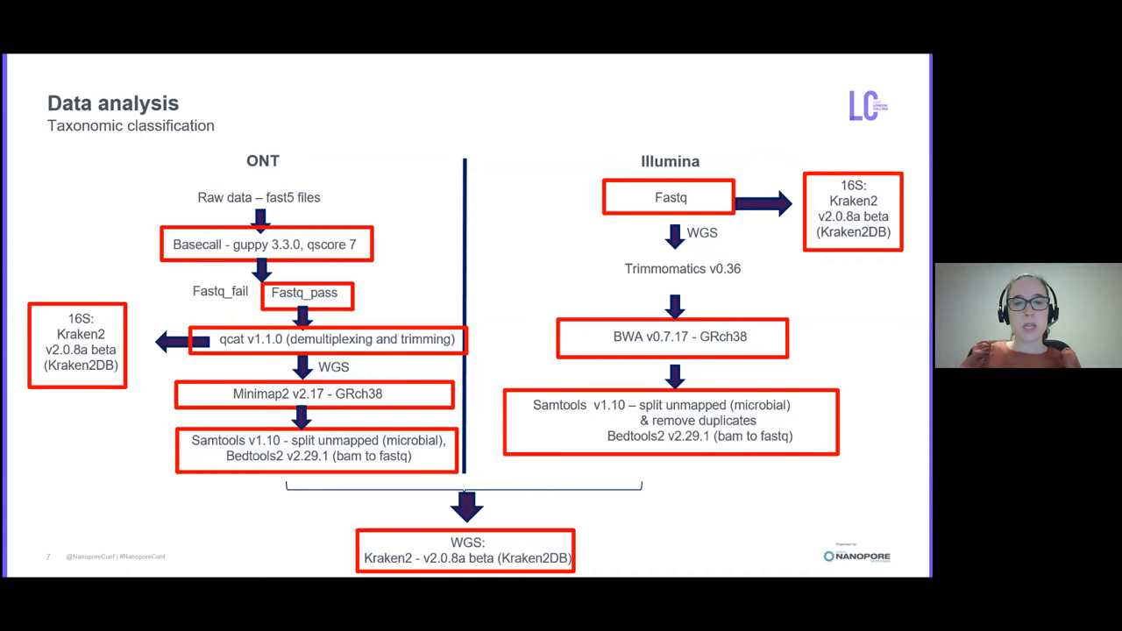
key("right")
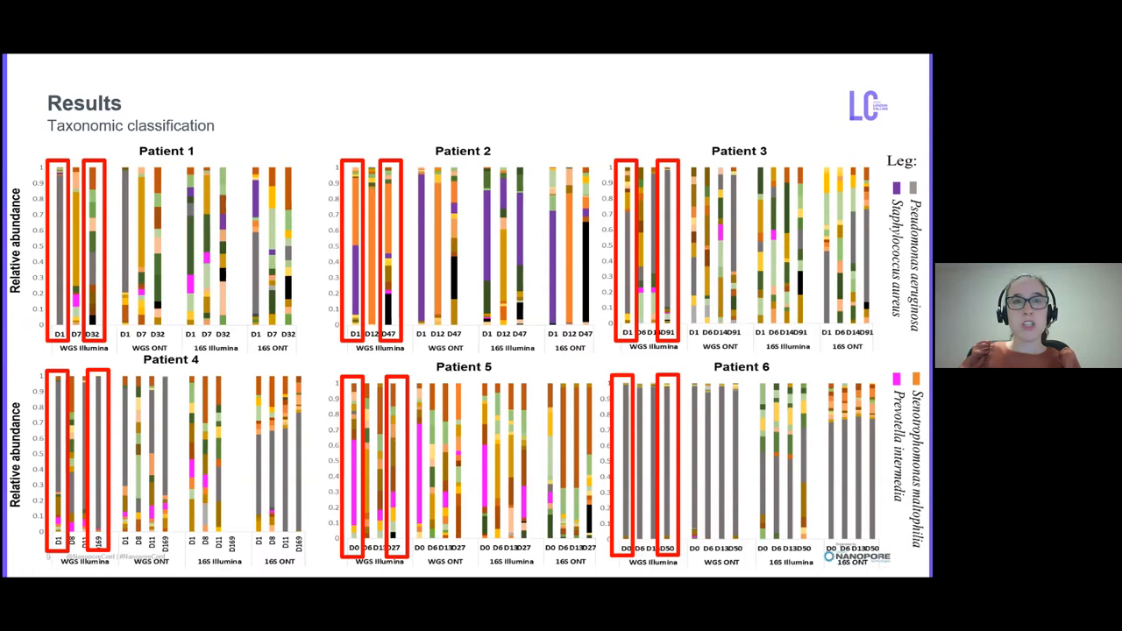
key("right")
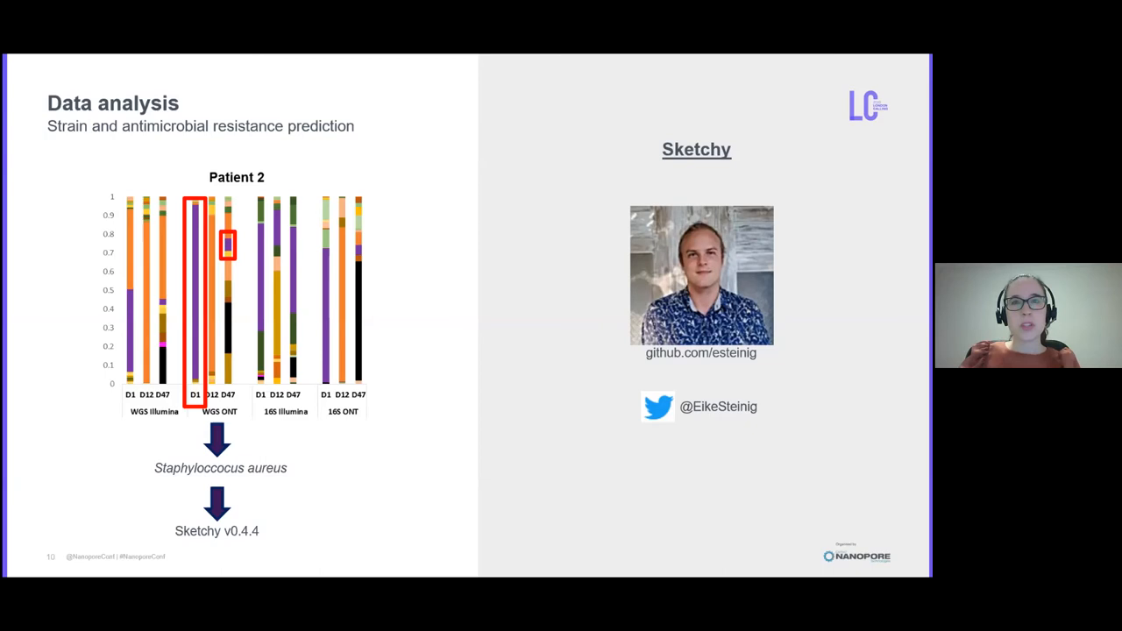
key("Right")
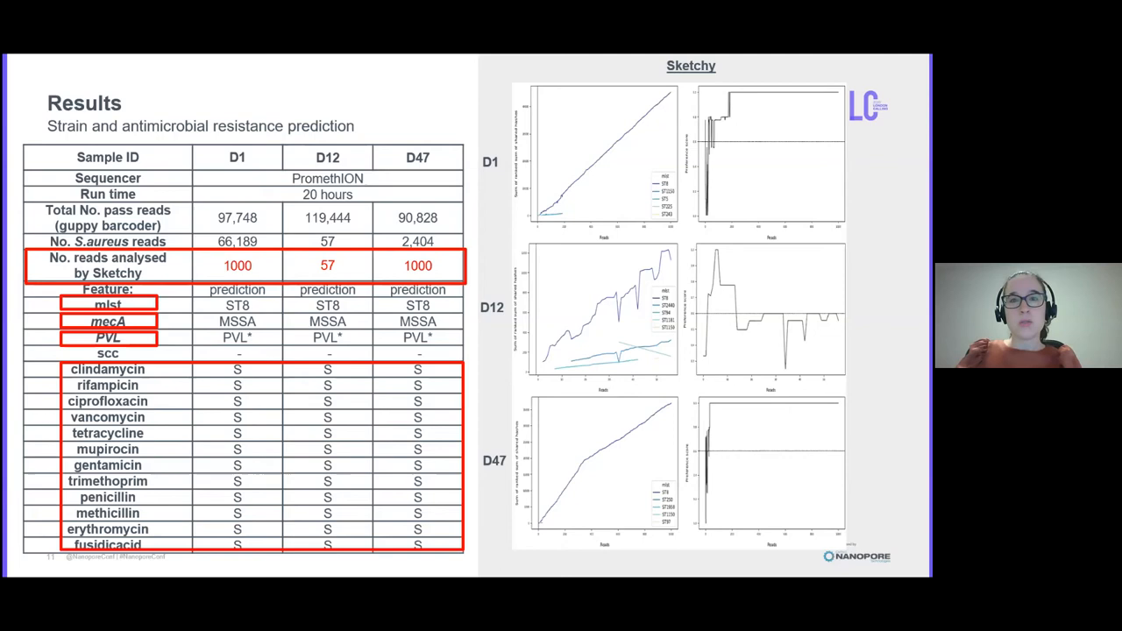
key("right")
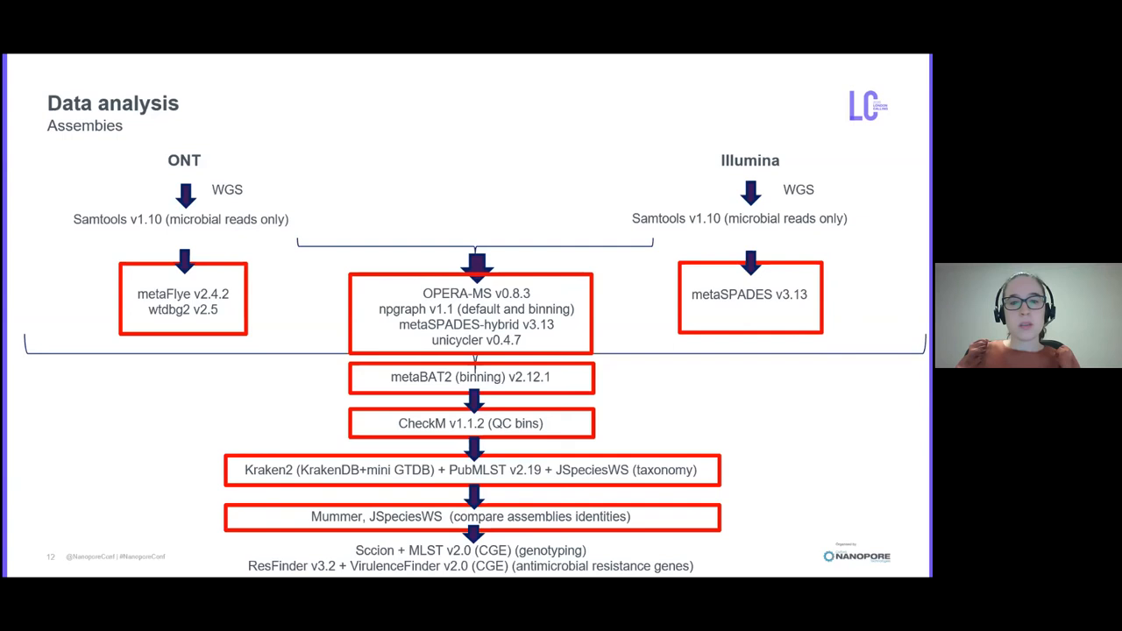
key("Right")
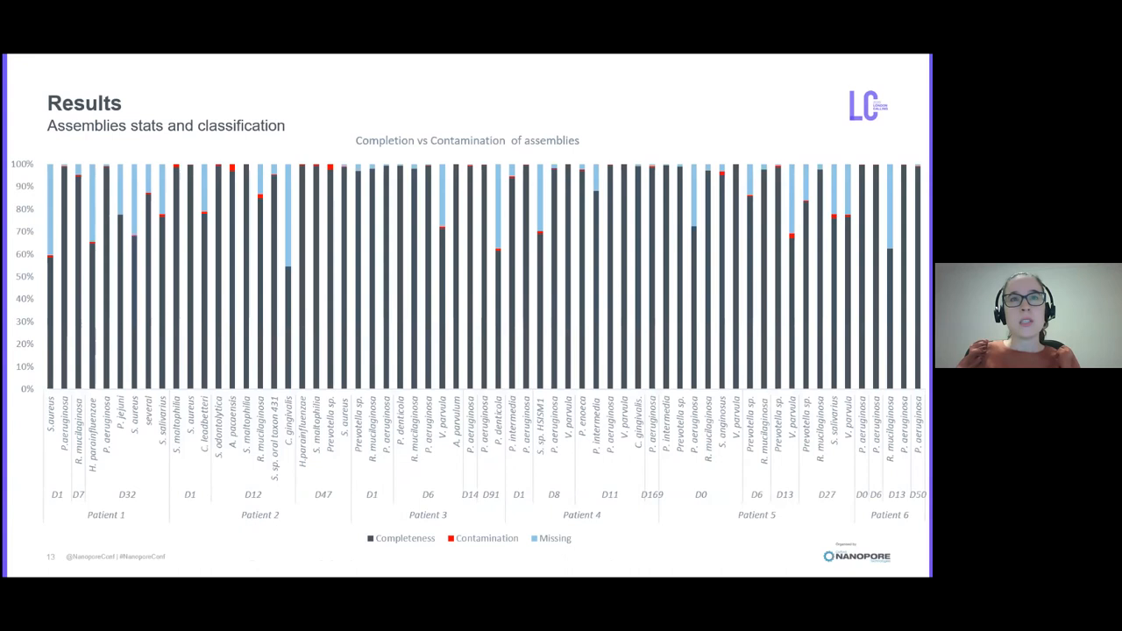